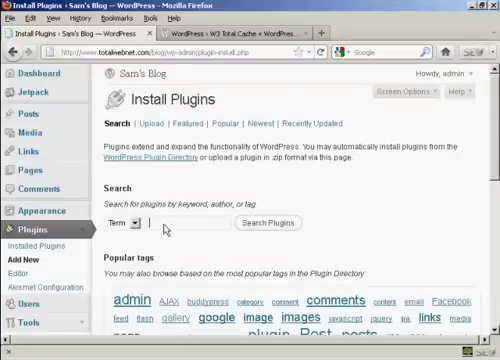
mouse_move(184, 248)
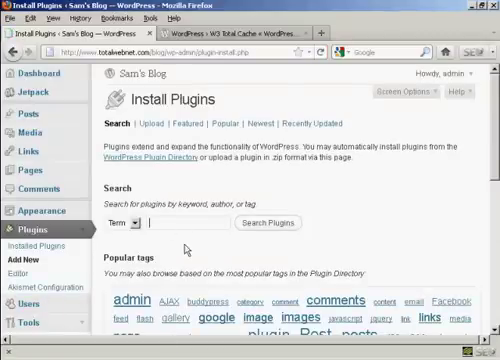
Search the plugin directory for 'W3 Total Cache' so its listing appears first.
type("W3 Total C")
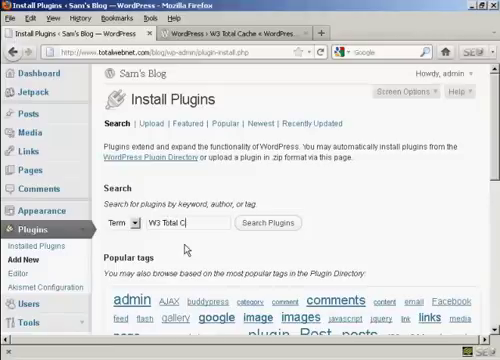
type("a")
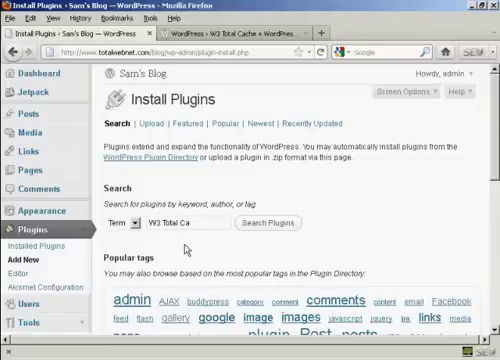
type("che")
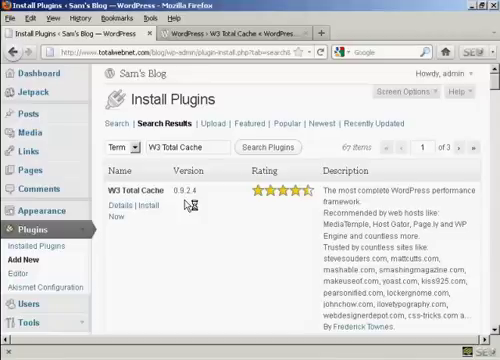
mouse_move(188, 204)
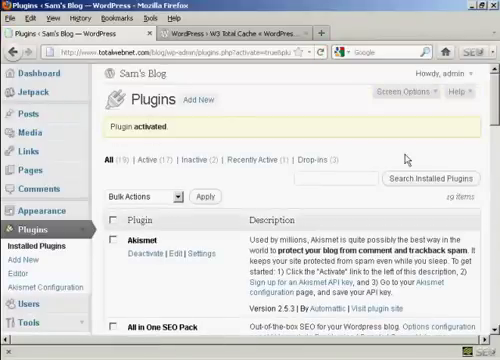
Scroll the installed plugins list down to the active W3 Total Cache entry.
scroll("down", 3)
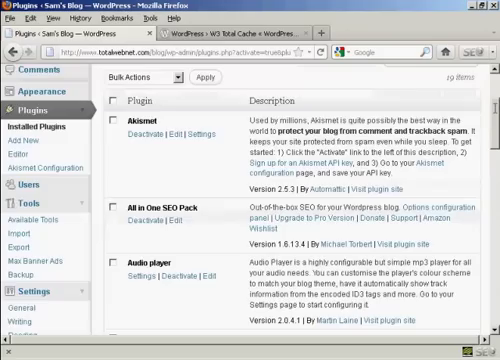
scroll("down", 3)
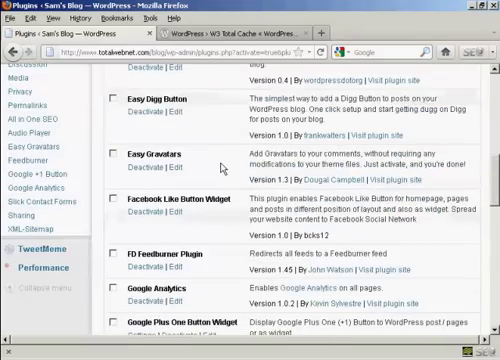
scroll("down", 3)
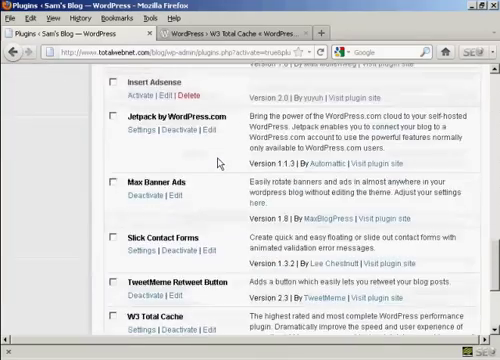
scroll("down", 3)
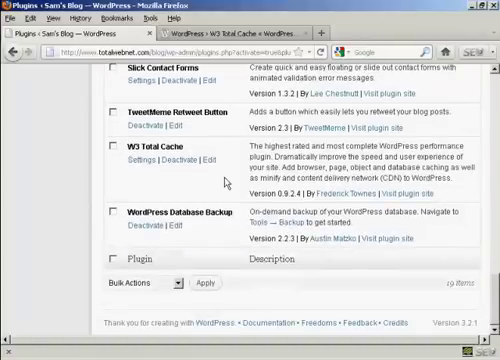
mouse_move(140, 164)
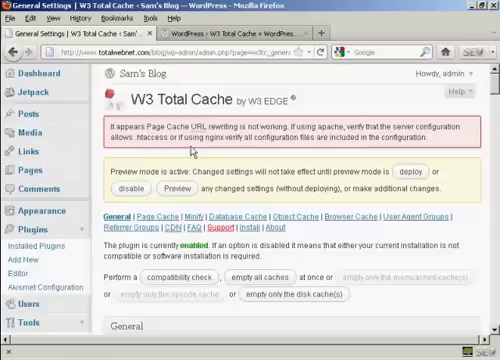
mouse_move(312, 148)
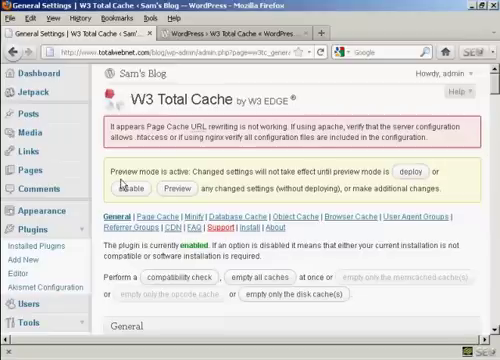
mouse_move(164, 184)
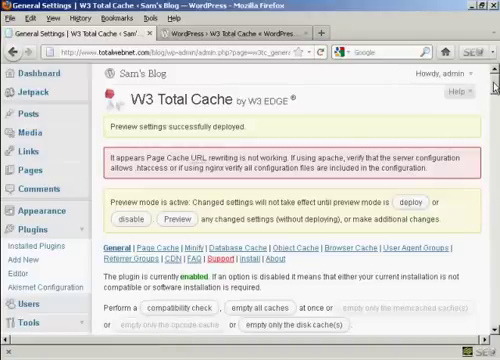
Run the W3 Total Cache compatibility check and view the server module results.
scroll("down", 3)
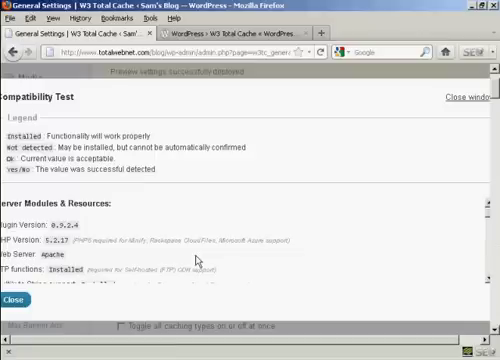
mouse_move(290, 204)
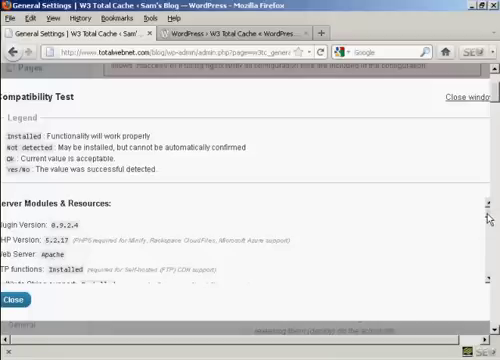
Scroll through the Compatibility Test results down to the resources section before closing.
scroll("down", 3)
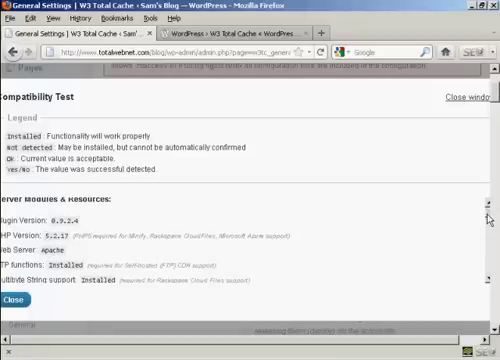
scroll("down", 3)
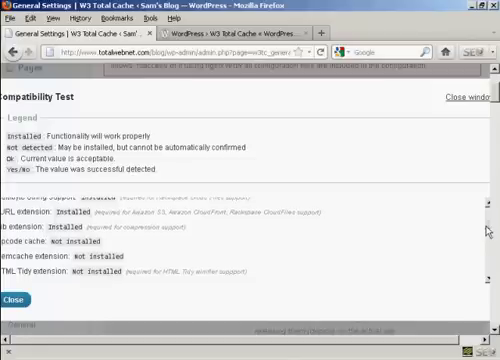
scroll("down", 3)
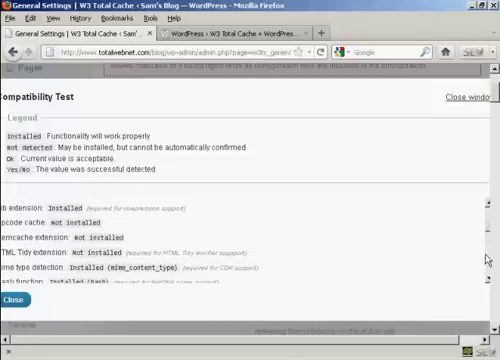
scroll("down", 3)
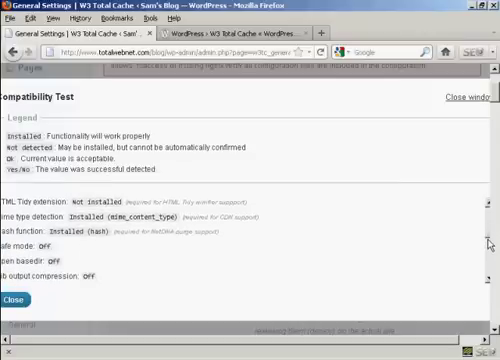
scroll("down", 3)
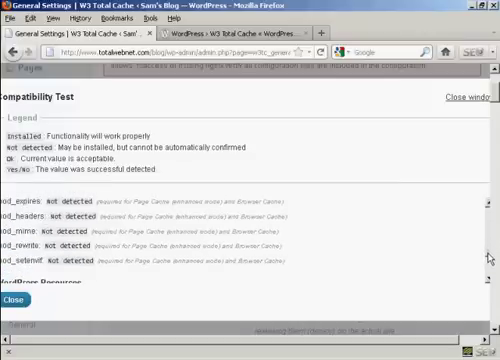
scroll("down", 3)
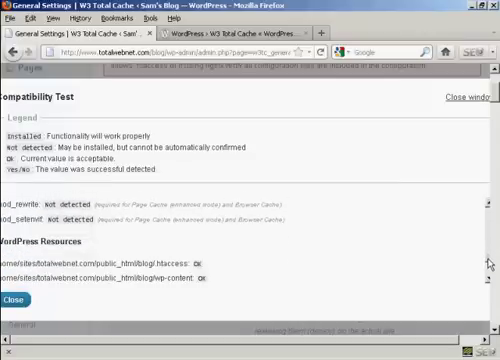
scroll("down", 3)
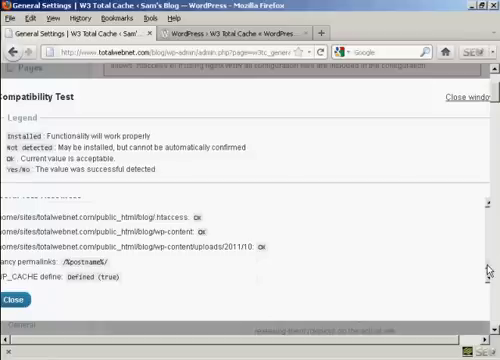
scroll("down", 3)
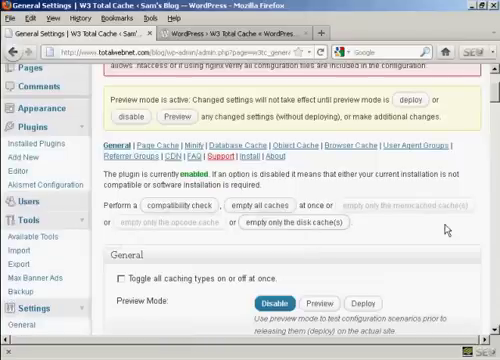
Enable page caching with the Disk: Basic method and save all settings.
scroll("down", 3)
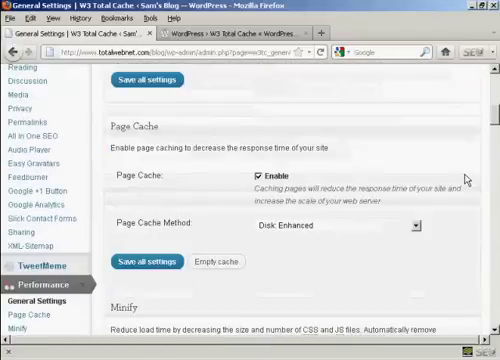
mouse_move(224, 190)
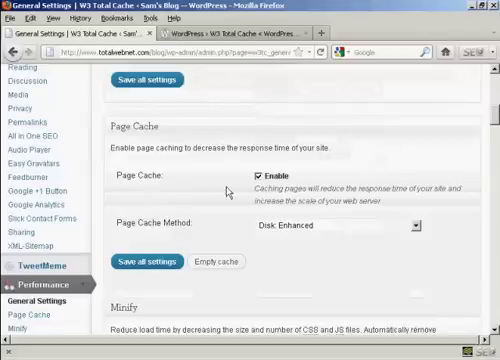
mouse_move(464, 206)
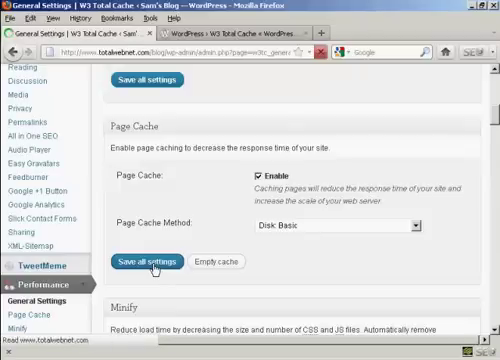
left_click(150, 260)
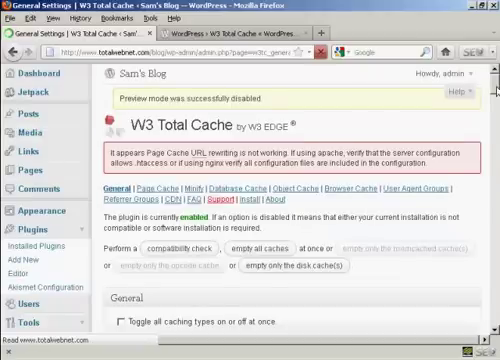
Set the page cache method to Disk: Enhanced and save all settings.
scroll("down", 3)
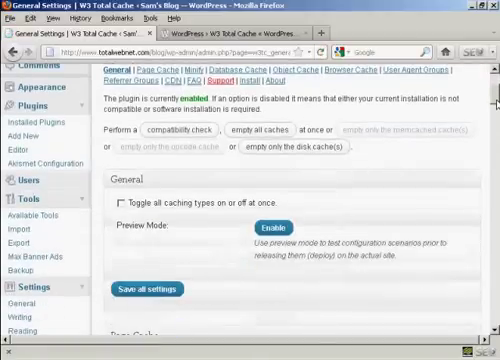
scroll("down", 3)
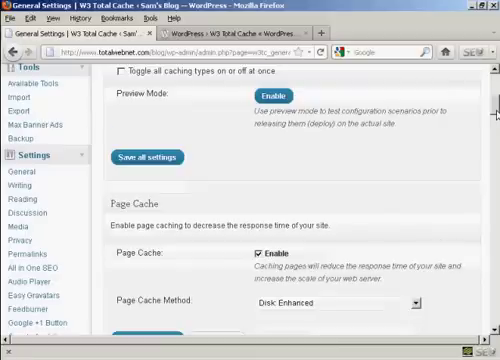
scroll("down", 3)
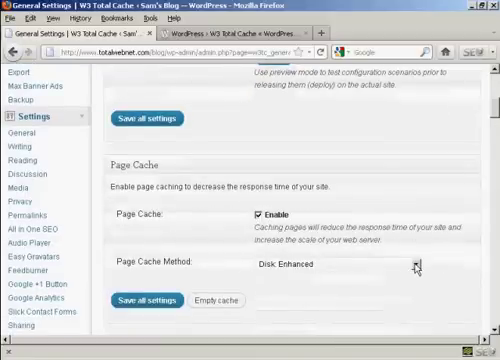
left_click(412, 264)
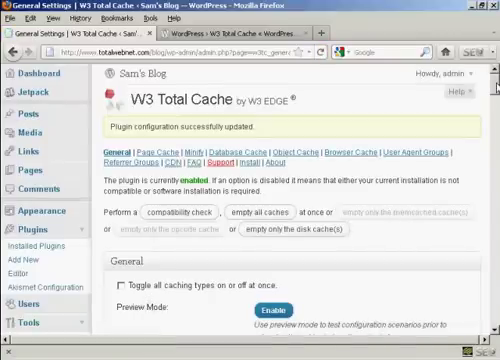
scroll("down", 3)
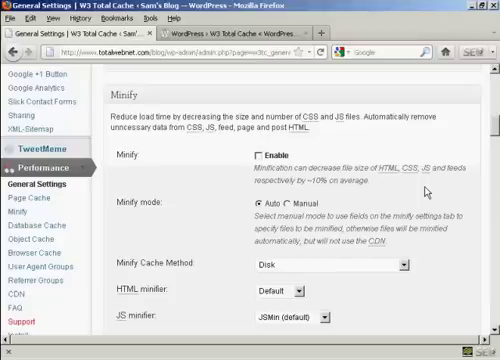
mouse_move(260, 164)
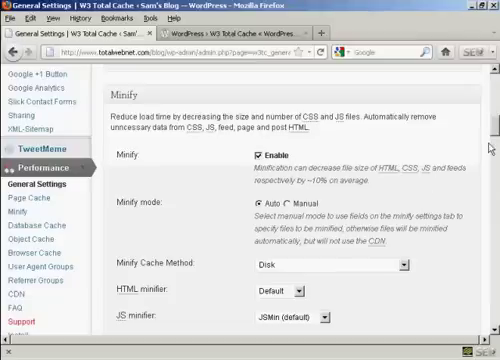
Scroll to the Minify section showing Auto mode, Disk method and default minifiers.
scroll("down", 3)
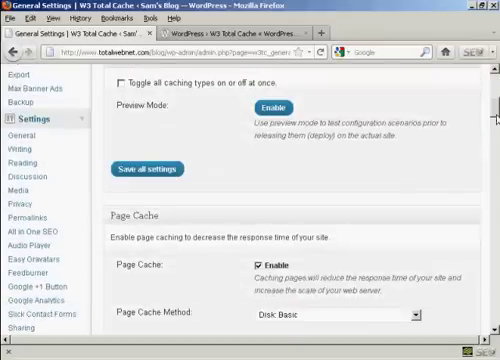
scroll("down", 3)
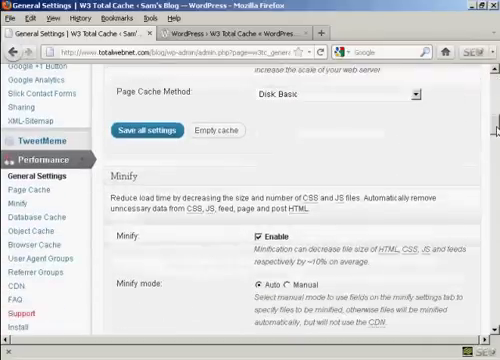
scroll("down", 3)
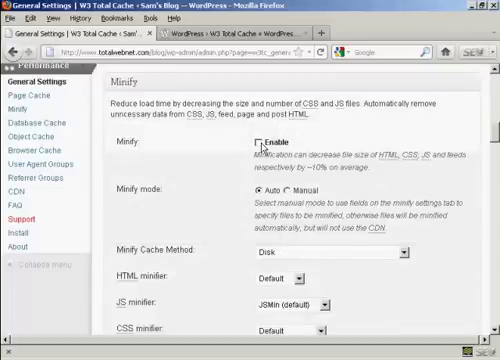
mouse_move(262, 144)
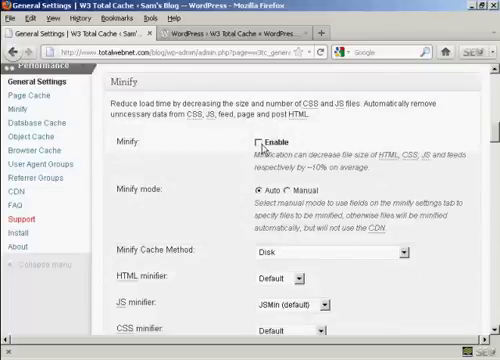
scroll("down", 3)
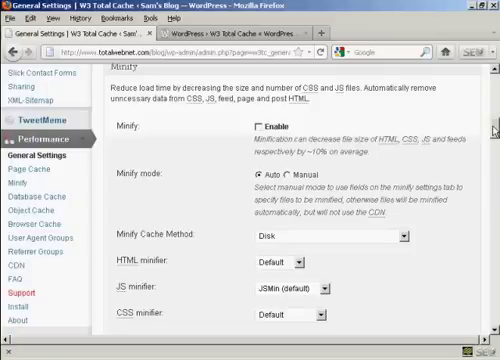
scroll("down", 3)
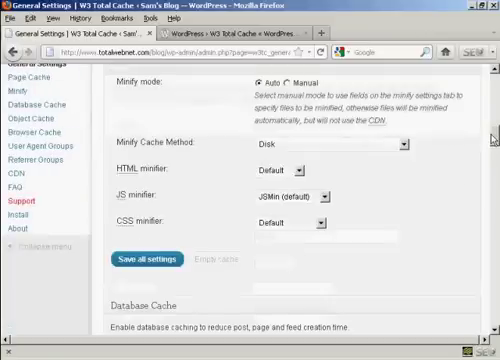
Enable database, object and browser caching on Disk, leaving CDN unchecked.
scroll("down", 3)
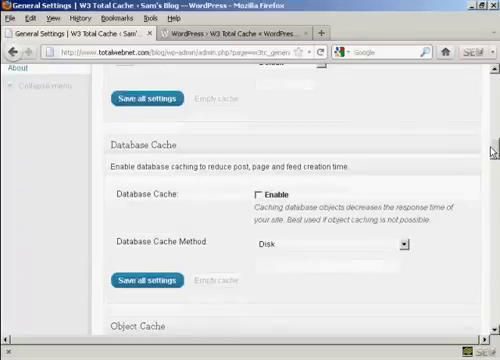
scroll("down", 3)
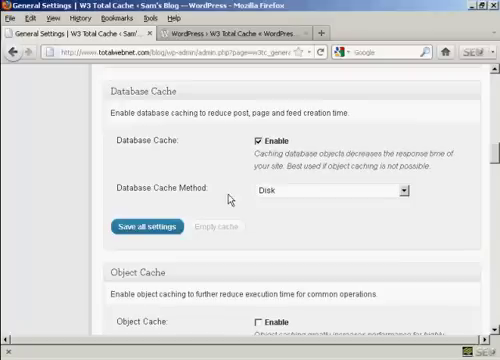
mouse_move(264, 196)
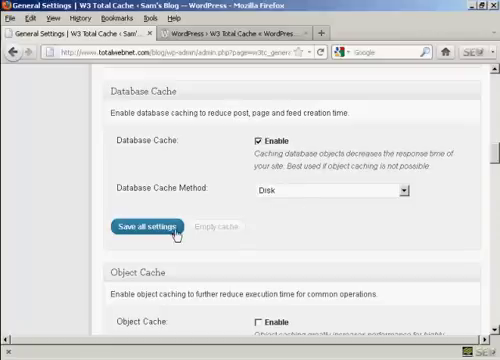
mouse_move(336, 206)
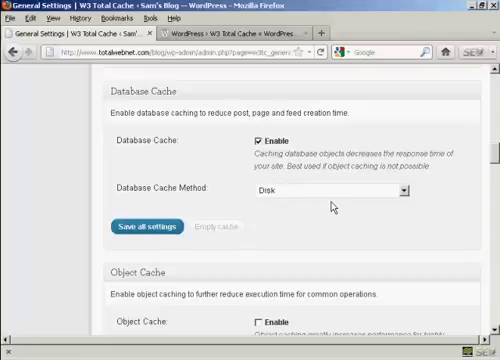
scroll("down", 3)
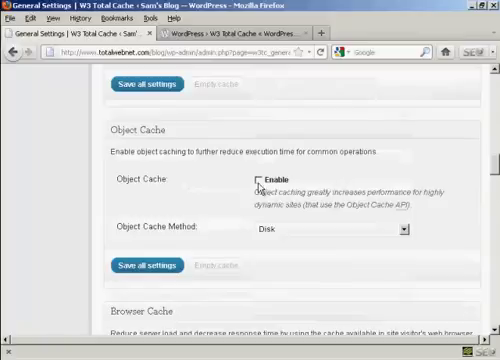
left_click(252, 180)
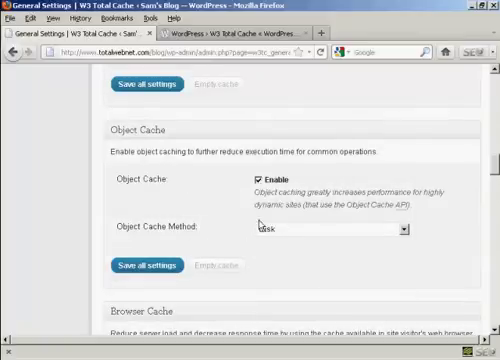
scroll("down", 3)
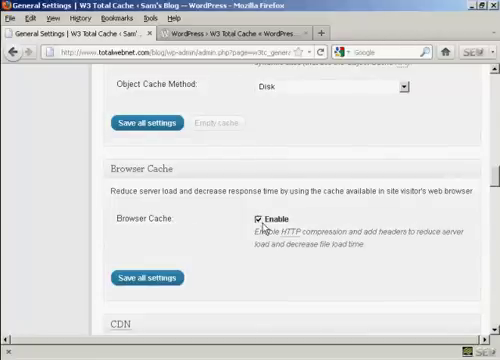
scroll("down", 3)
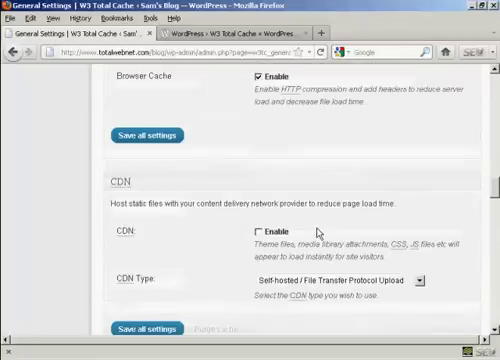
scroll("down", 3)
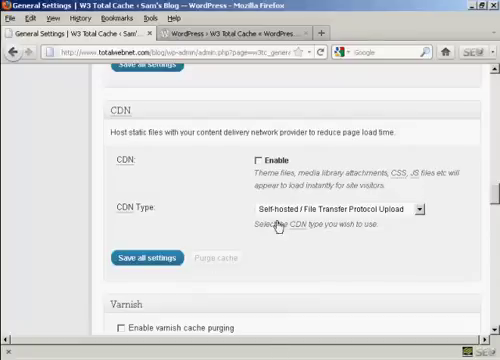
scroll("down", 3)
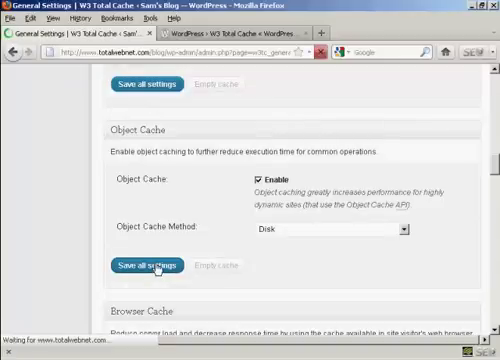
left_click(148, 262)
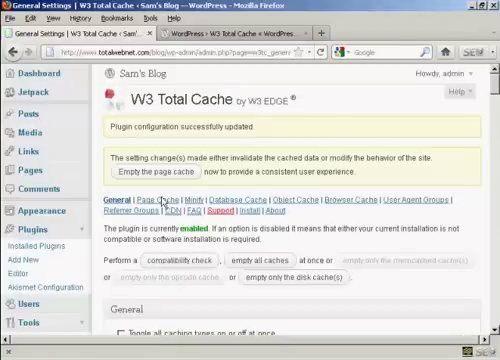
scroll("down", 3)
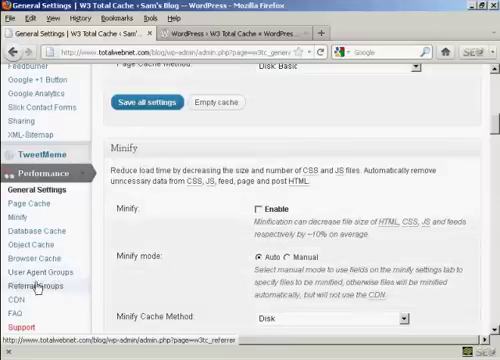
left_click(16, 296)
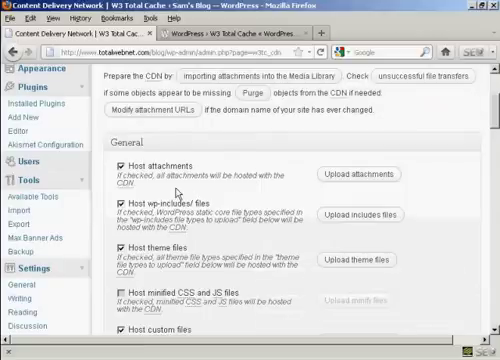
scroll("down", 3)
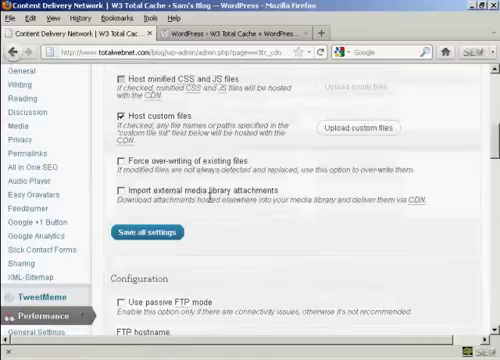
scroll("down", 3)
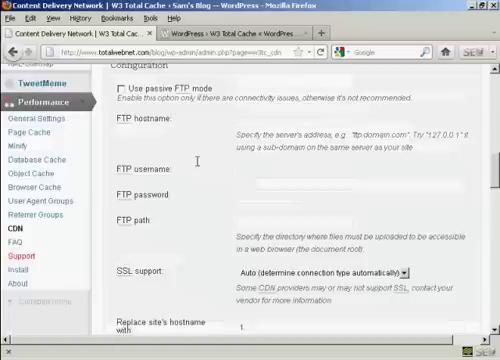
scroll("up", 3)
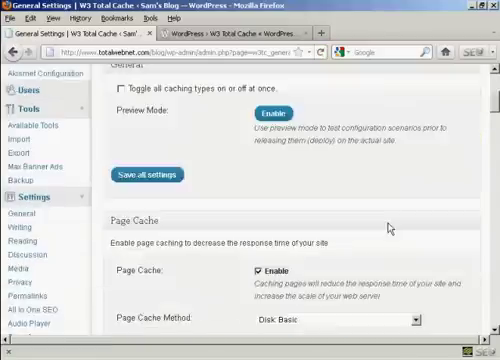
scroll("down", 3)
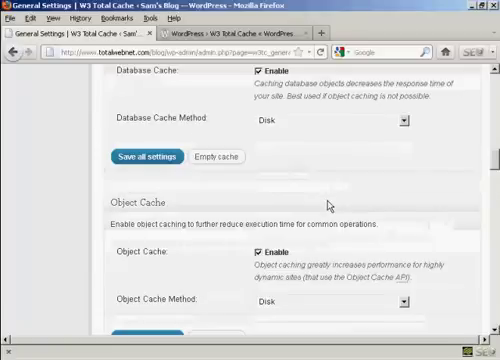
scroll("down", 3)
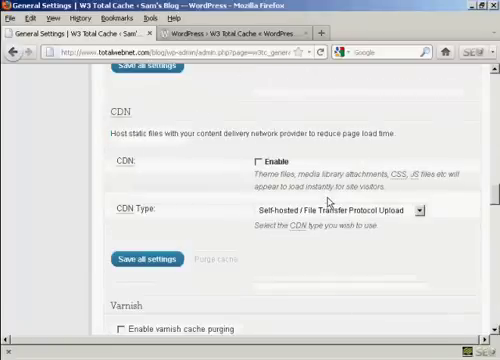
scroll("down", 3)
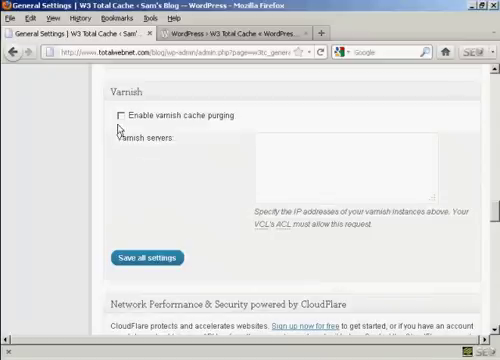
mouse_move(108, 148)
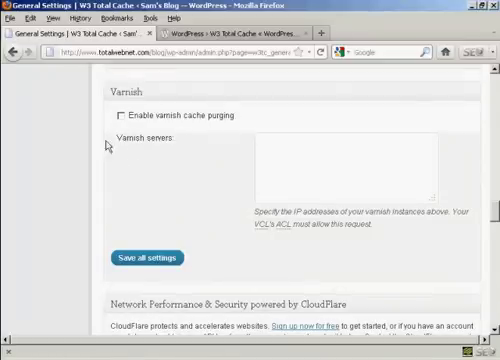
mouse_move(136, 164)
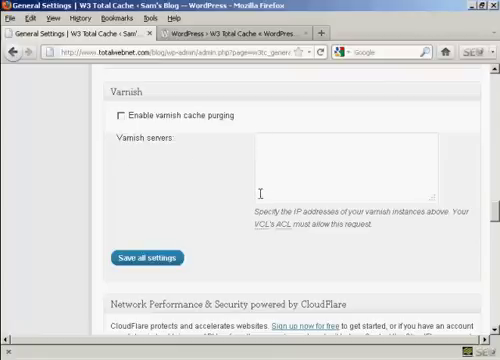
scroll("down", 3)
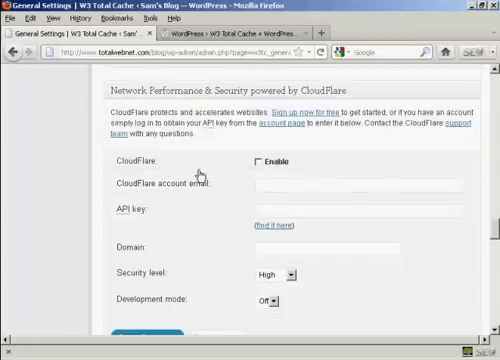
mouse_move(150, 272)
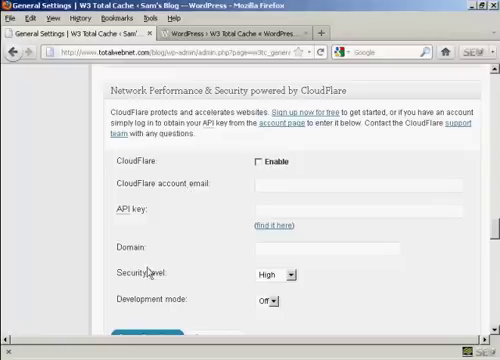
scroll("down", 3)
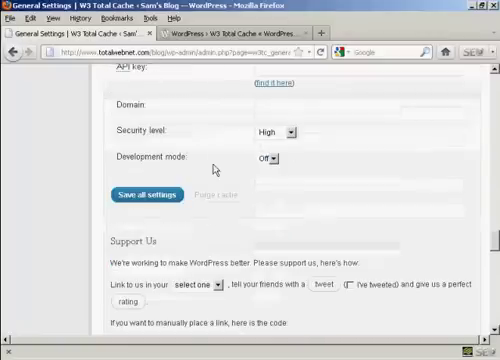
scroll("down", 3)
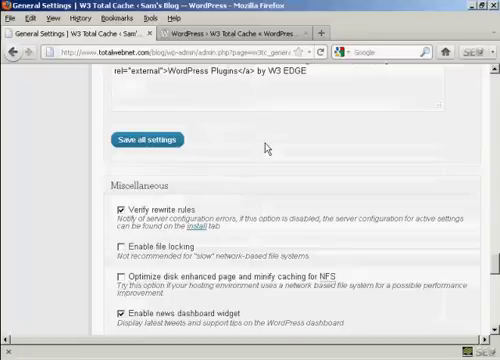
scroll("down", 3)
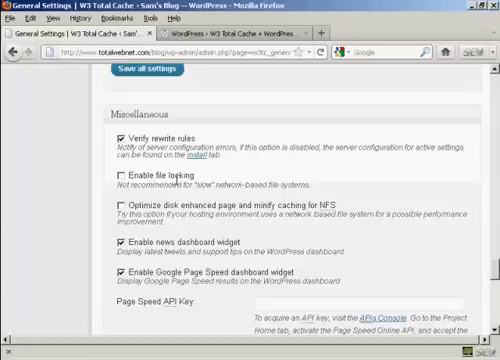
scroll("down", 3)
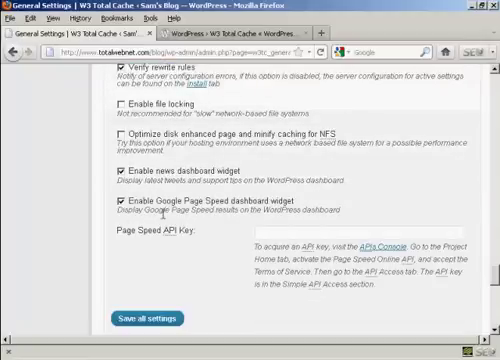
scroll("down", 3)
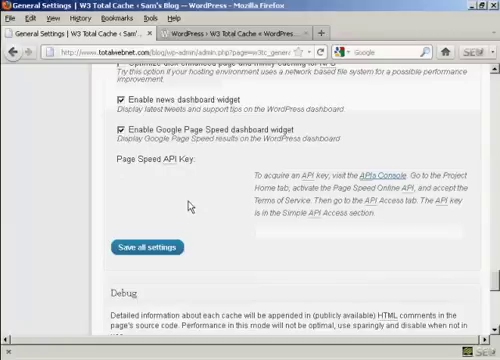
scroll("down", 3)
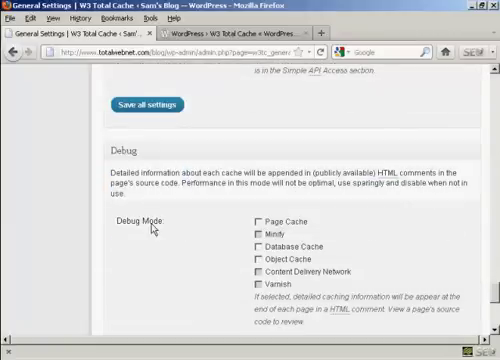
Scroll past the Debug and Import/Export Settings sections toward Save all settings.
scroll("down", 3)
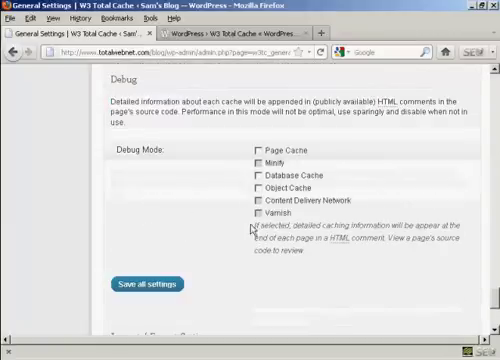
scroll("down", 3)
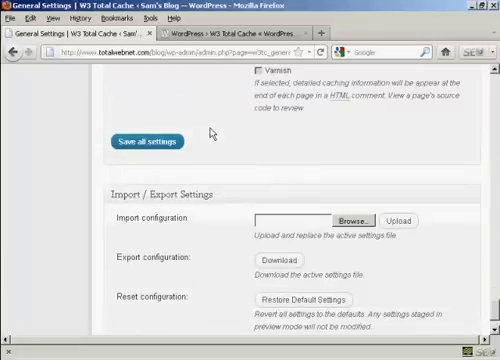
scroll("down", 3)
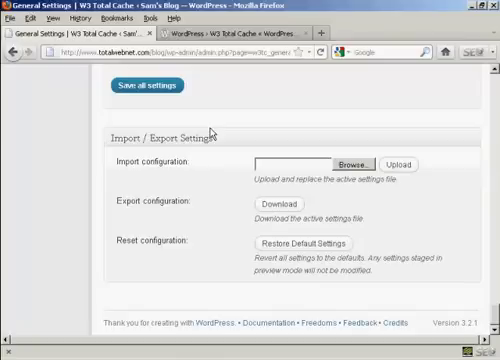
mouse_move(228, 218)
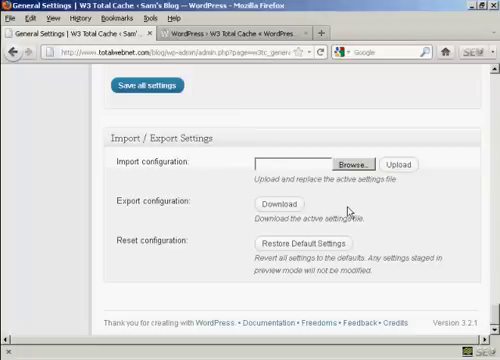
mouse_move(348, 210)
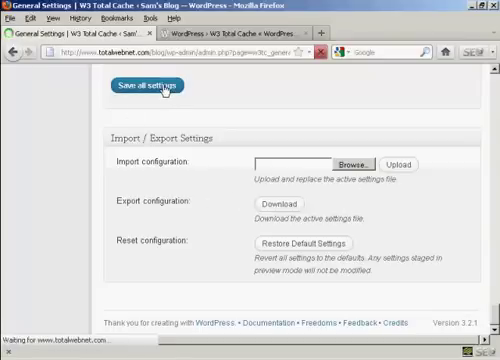
Save all settings, empty the page cache and load the blog's front page.
left_click(152, 84)
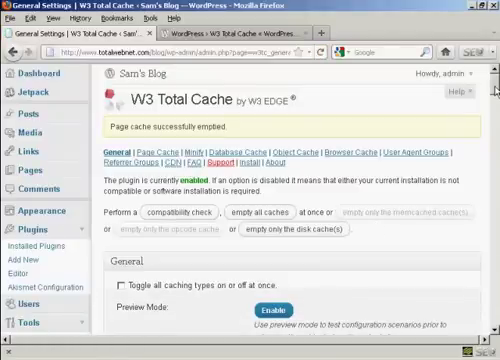
scroll("down", 3)
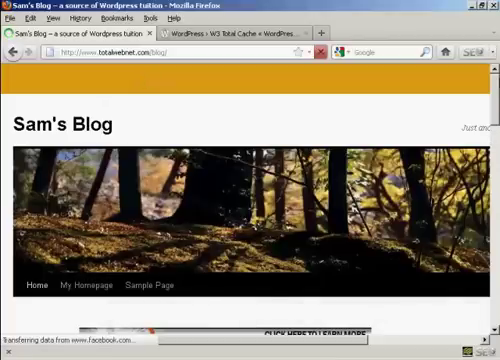
View Sam's Blog front page, then log out of the admin account from the admin bar.
scroll("down", 3)
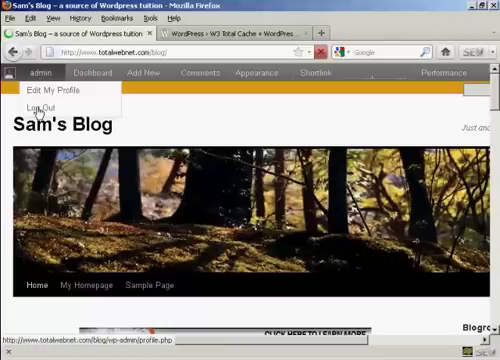
left_click(40, 106)
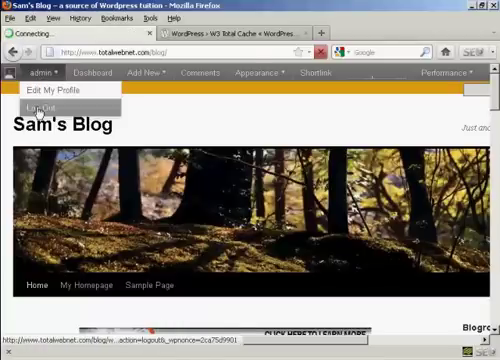